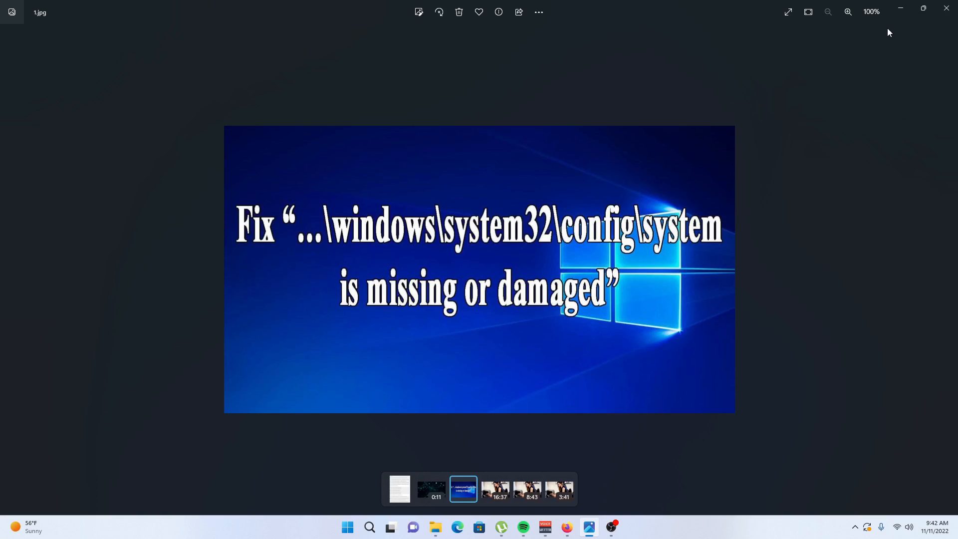
{"action": "mouse_move", "coordinate": [425, 239]}
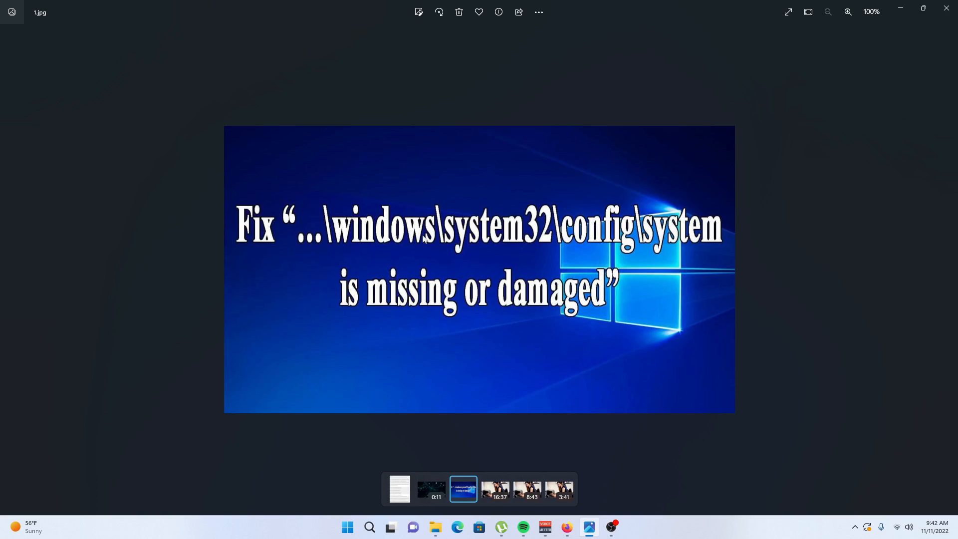
{"action": "mouse_move", "coordinate": [540, 245]}
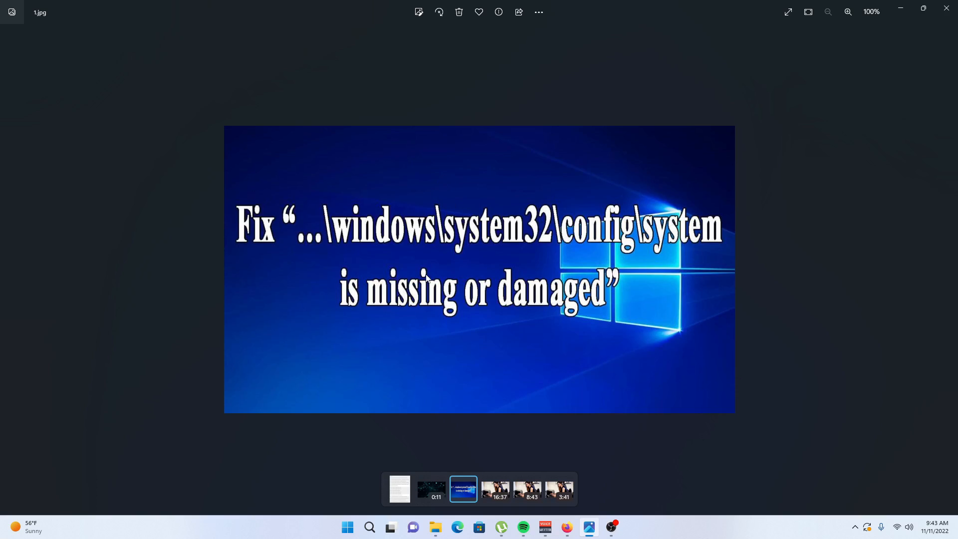
{"action": "mouse_move", "coordinate": [434, 278]}
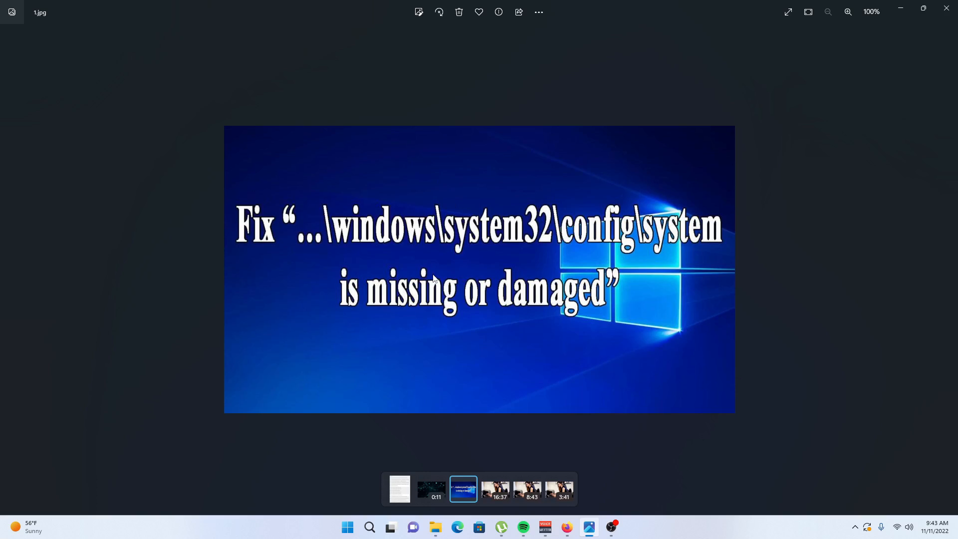
{"action": "mouse_move", "coordinate": [466, 383]}
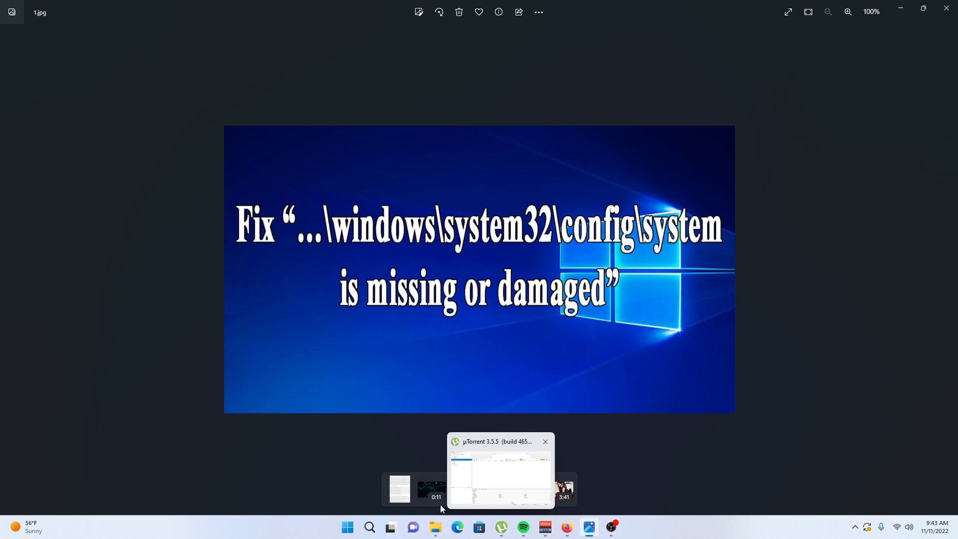
{"action": "mouse_move", "coordinate": [567, 527]}
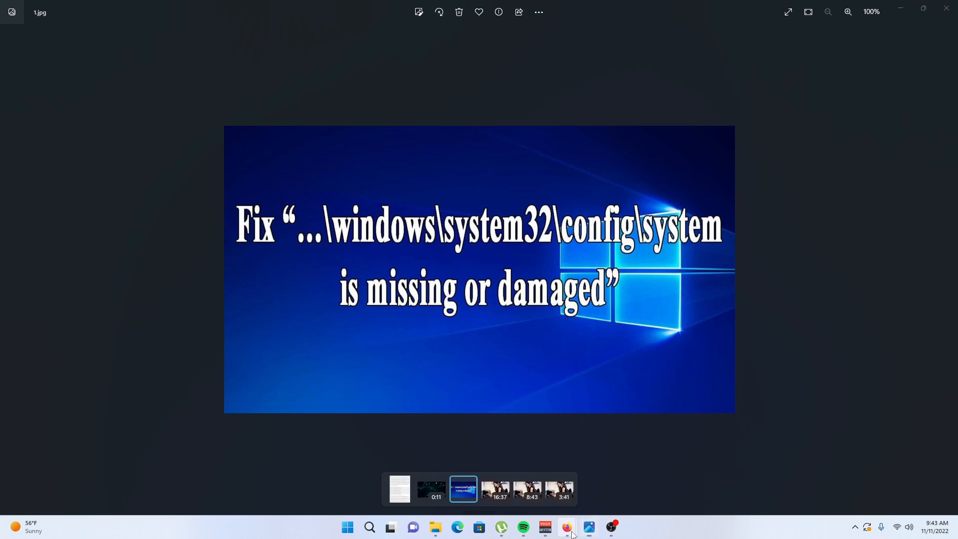
Step: Show the Advanced options recovery screenshot in Firefox's 2.webp tab, then open Windows search
{"action": "left_click", "coordinate": [567, 527]}
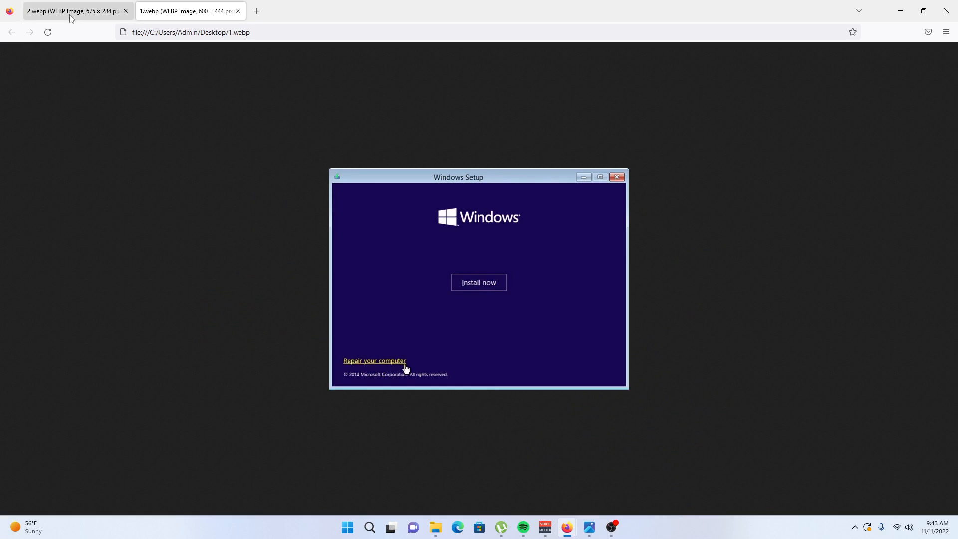
{"action": "left_click", "coordinate": [73, 11]}
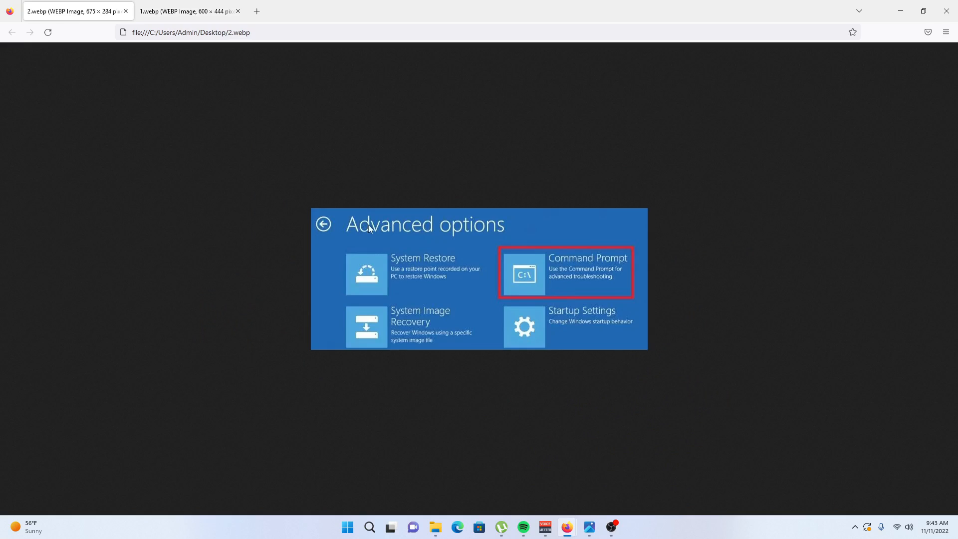
{"action": "mouse_move", "coordinate": [573, 282]}
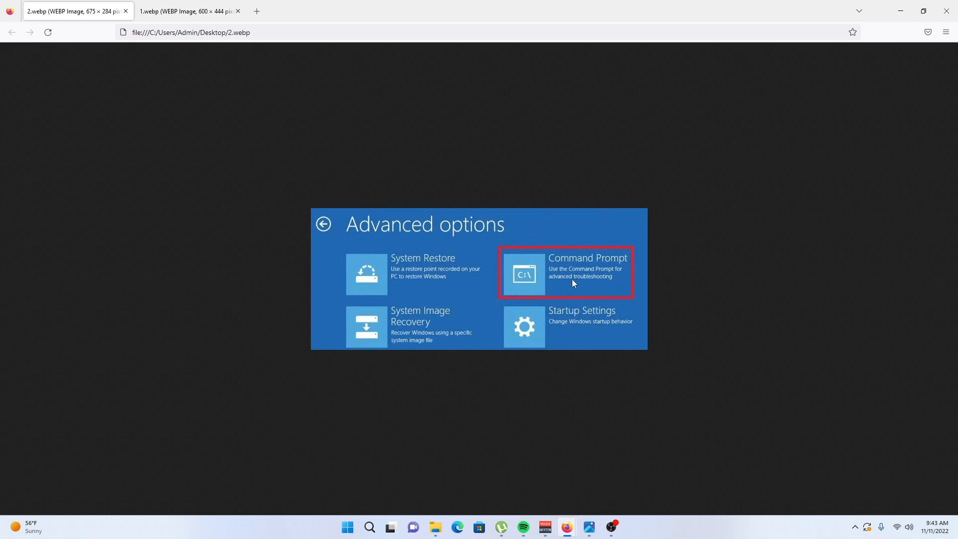
{"action": "mouse_move", "coordinate": [373, 461]}
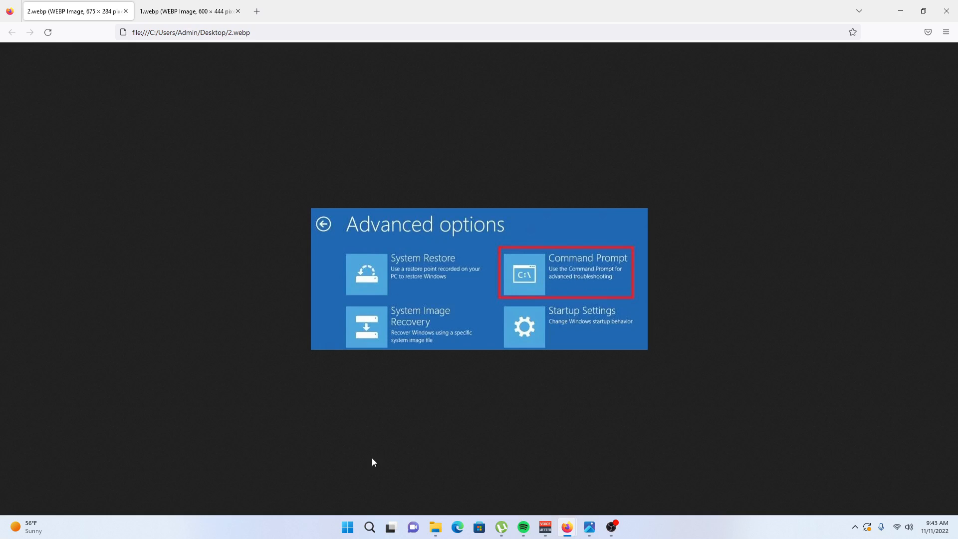
{"action": "left_click", "coordinate": [347, 527]}
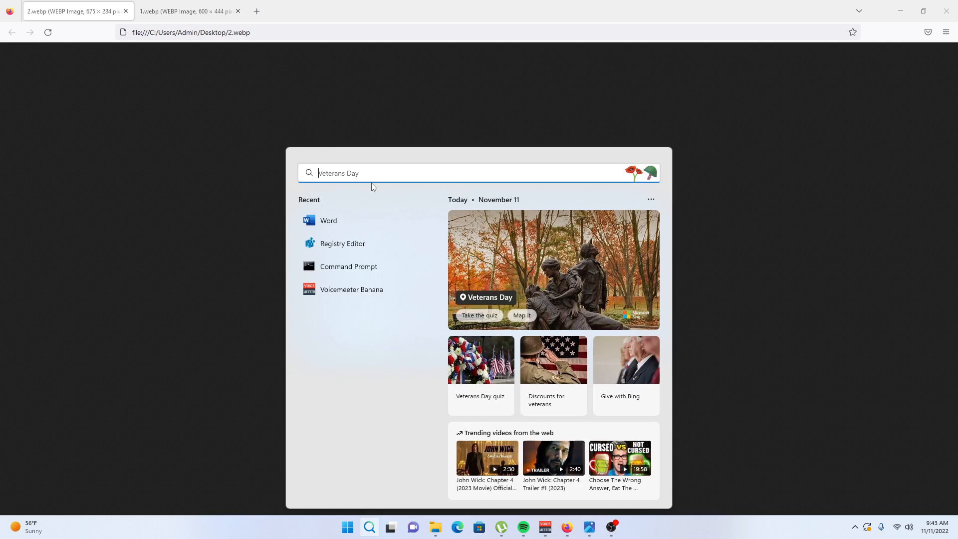
Step: Open an administrator Command Prompt and run chkdsk c: /r on drive C:
{"action": "left_click", "coordinate": [347, 266]}
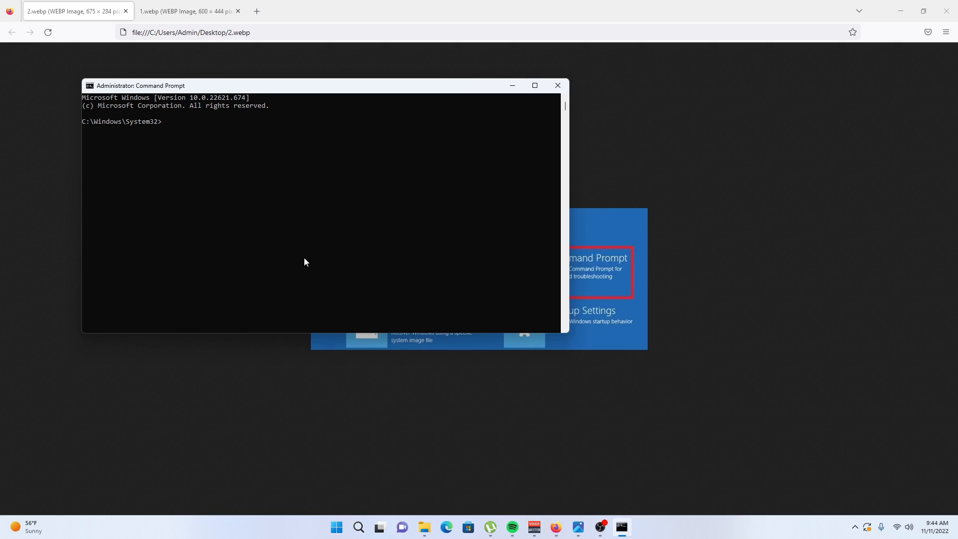
{"action": "type", "text": "chk"}
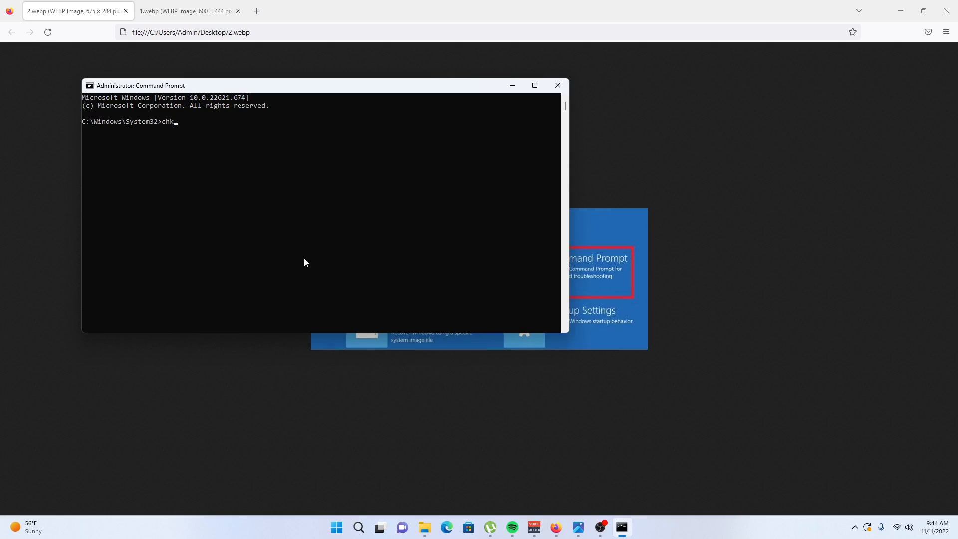
{"action": "type", "text": "ds"}
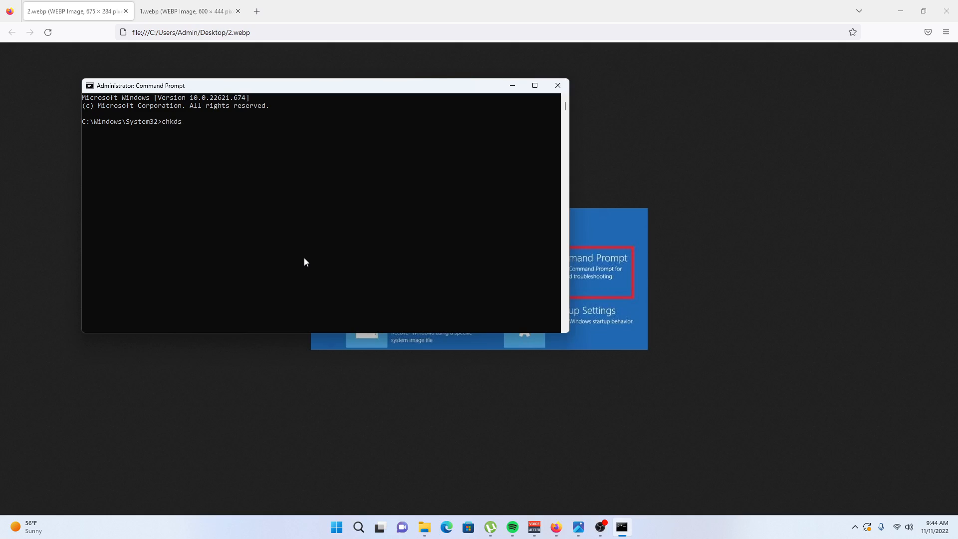
{"action": "type", "text": "k"}
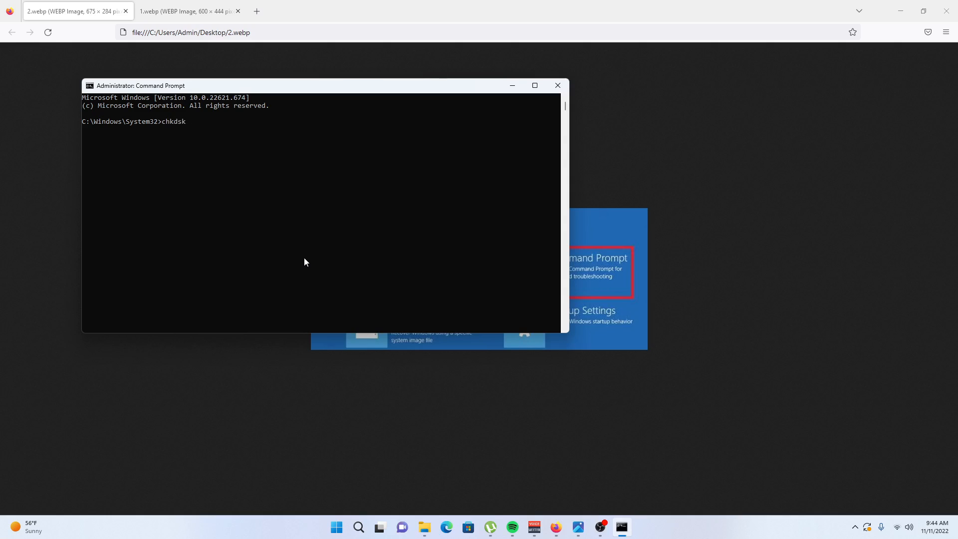
{"action": "type", "text": "c:"}
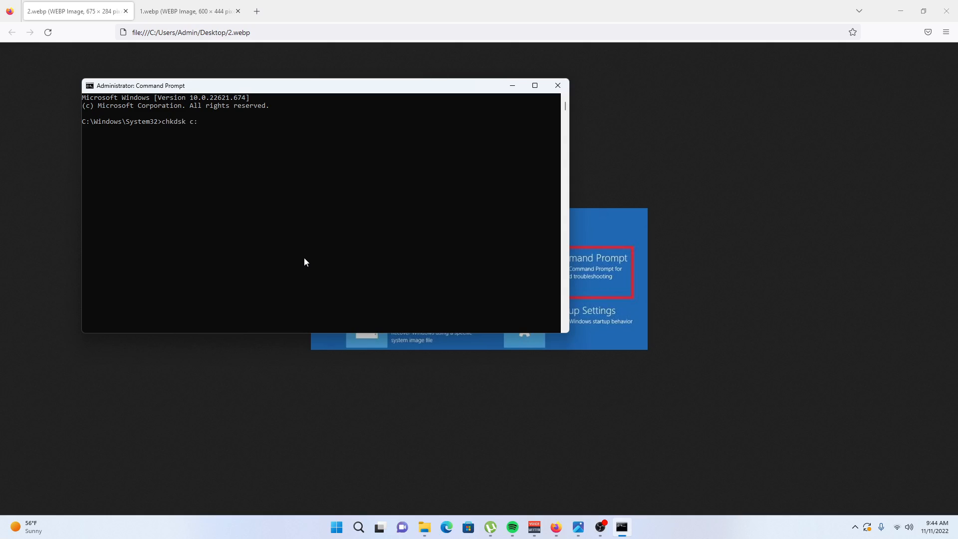
{"action": "type", "text": "/r"}
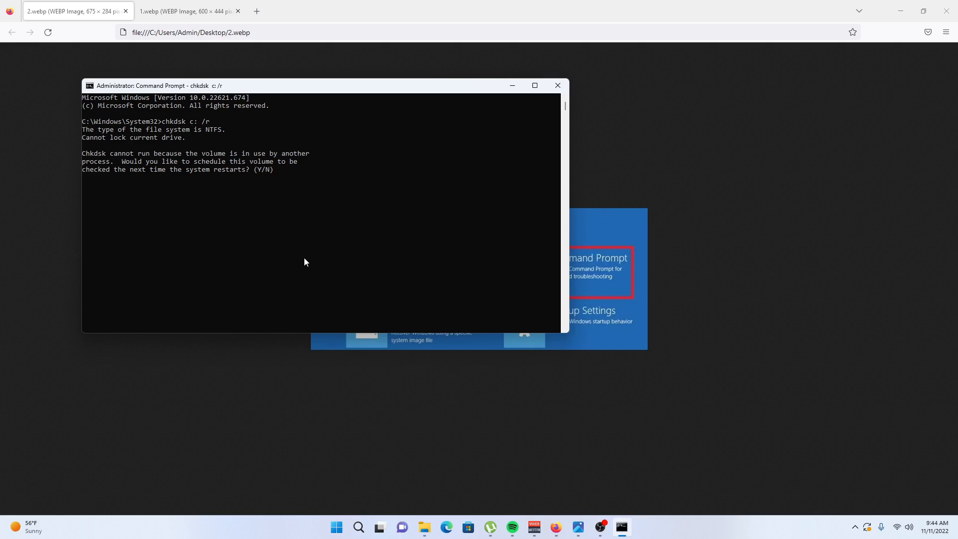
Step: Answer 'n' to scheduling the check, run sfc /scannow, then close Command Prompt
{"action": "type", "text": "n"}
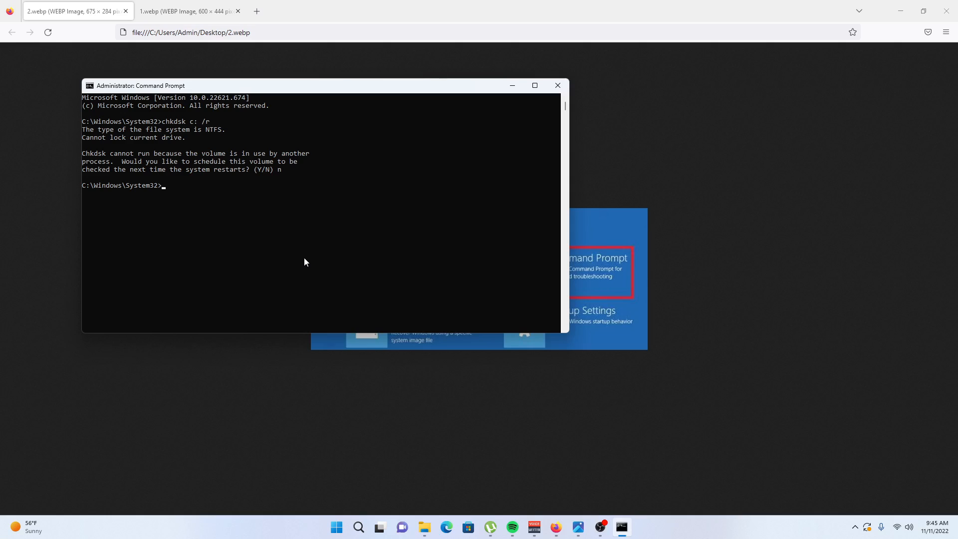
{"action": "type", "text": "sfc"}
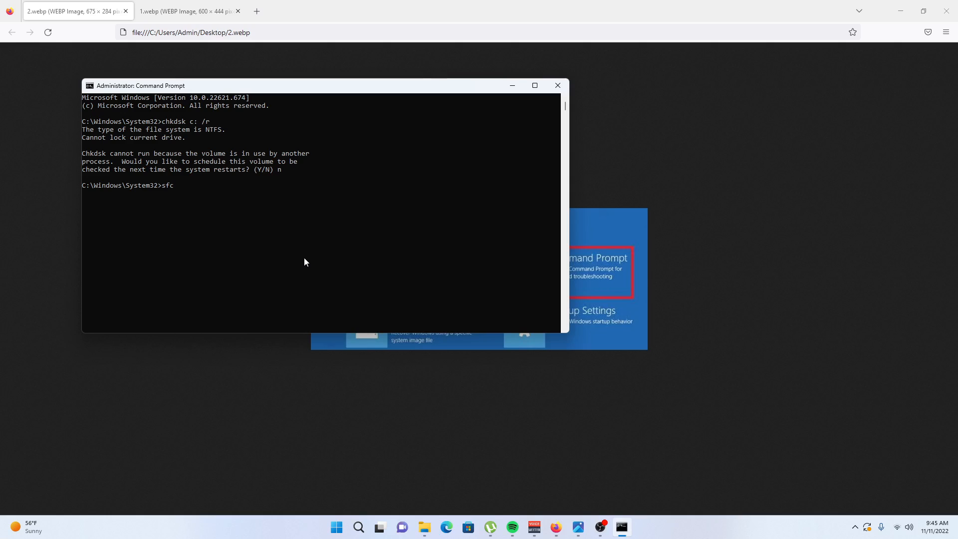
{"action": "type", "text": "/"}
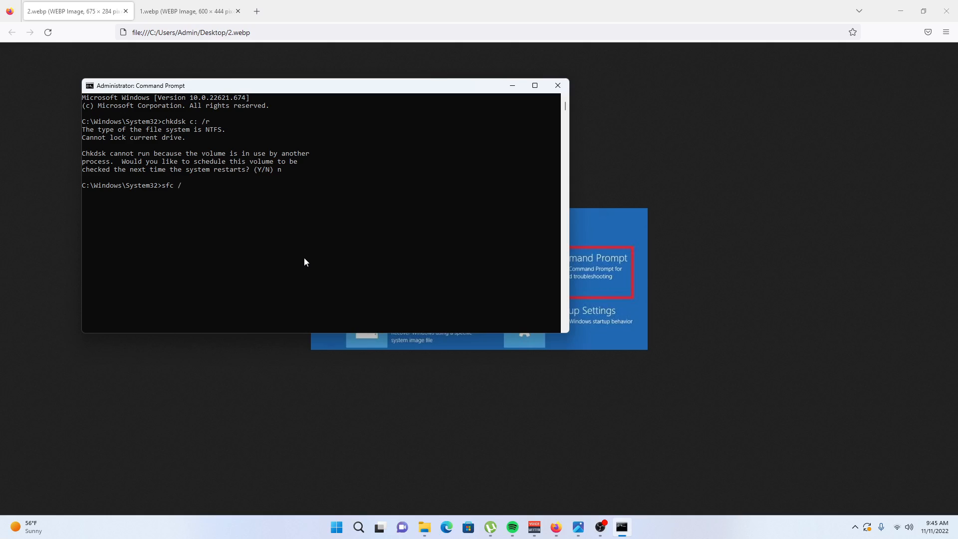
{"action": "type", "text": "sc"}
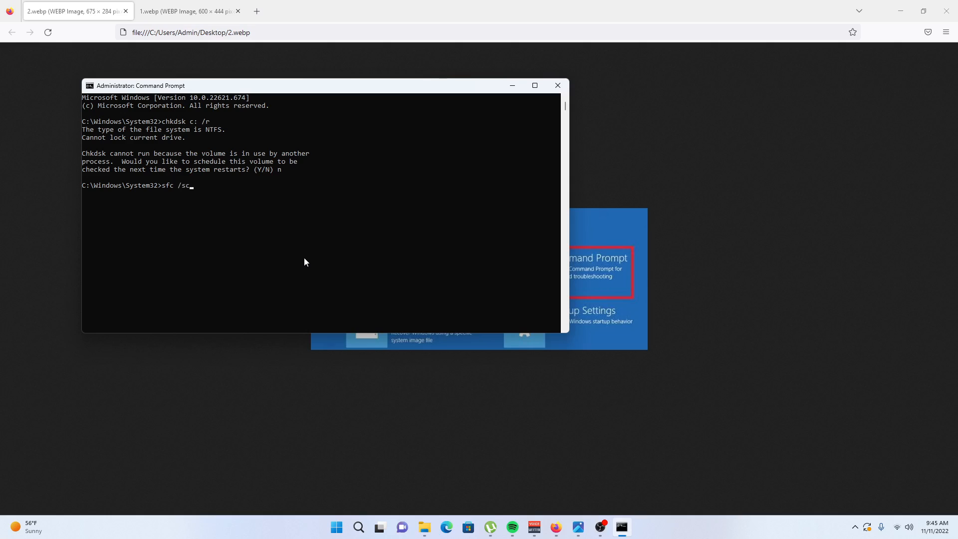
{"action": "type", "text": "ann"}
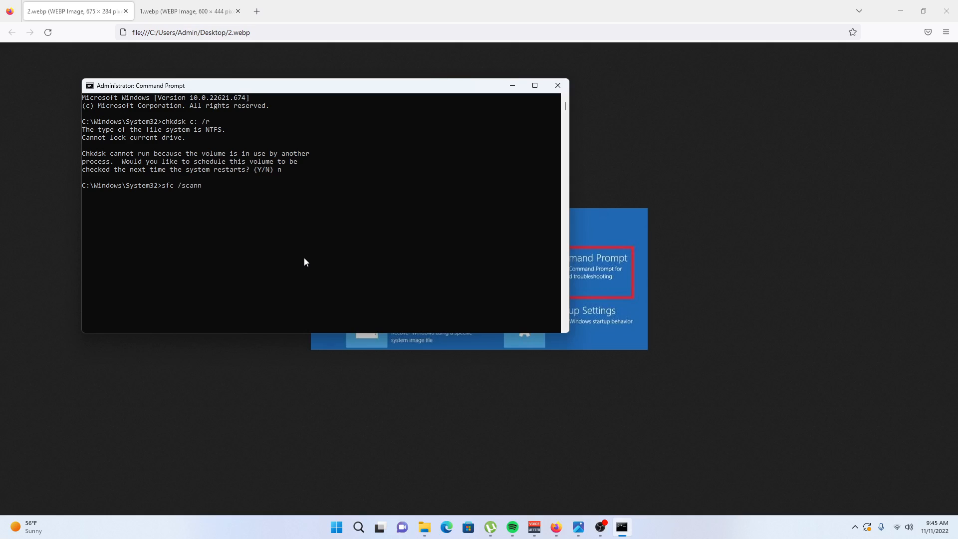
{"action": "type", "text": "ow"}
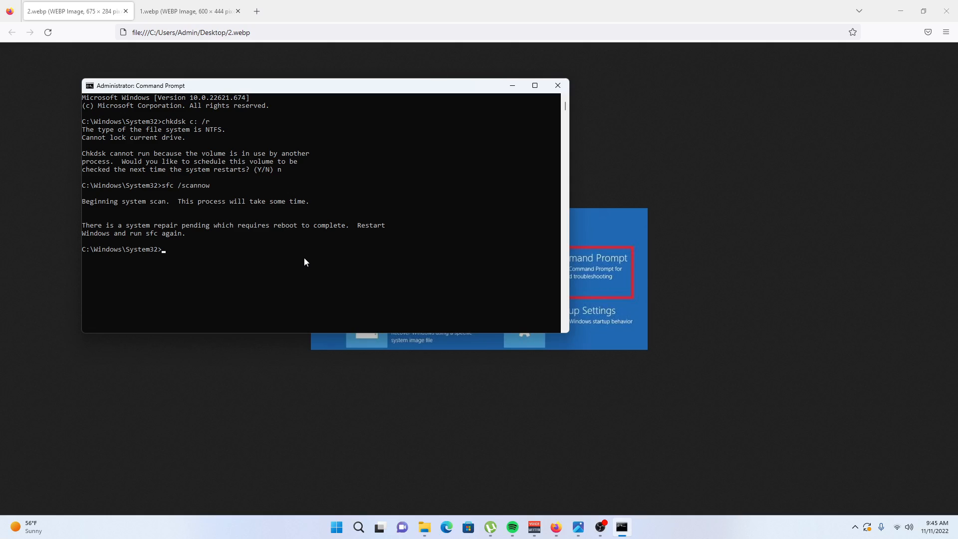
{"action": "mouse_move", "coordinate": [557, 85]}
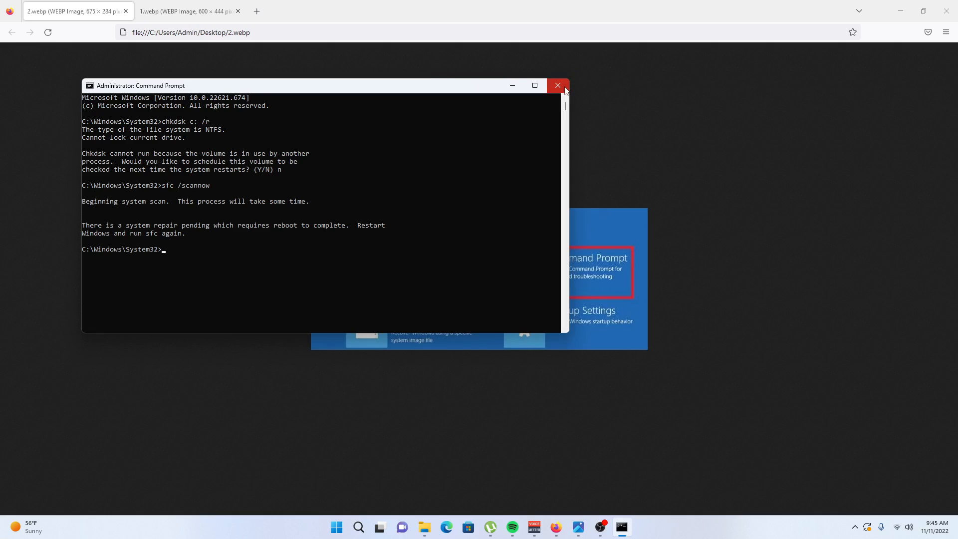
{"action": "mouse_move", "coordinate": [556, 85]}
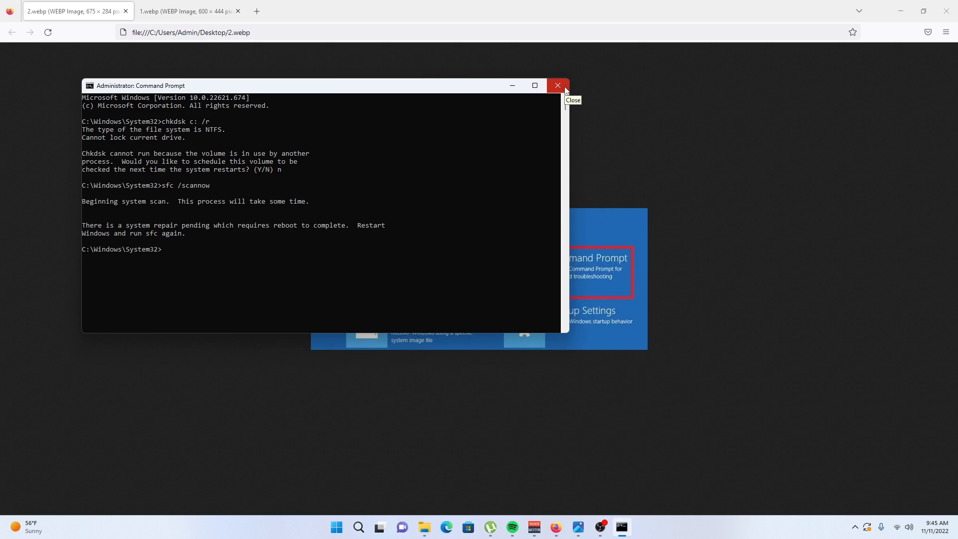
{"action": "left_click", "coordinate": [556, 85]}
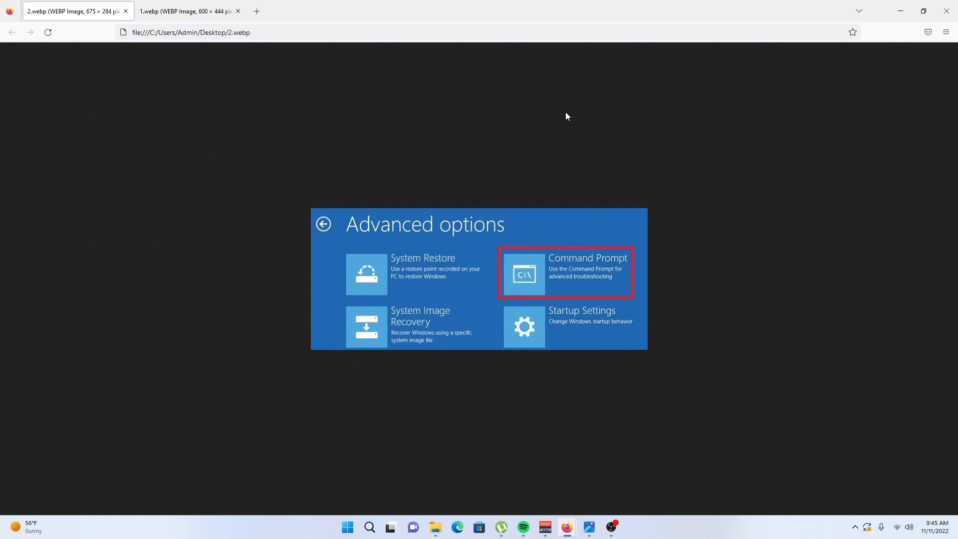
{"action": "mouse_move", "coordinate": [621, 121]}
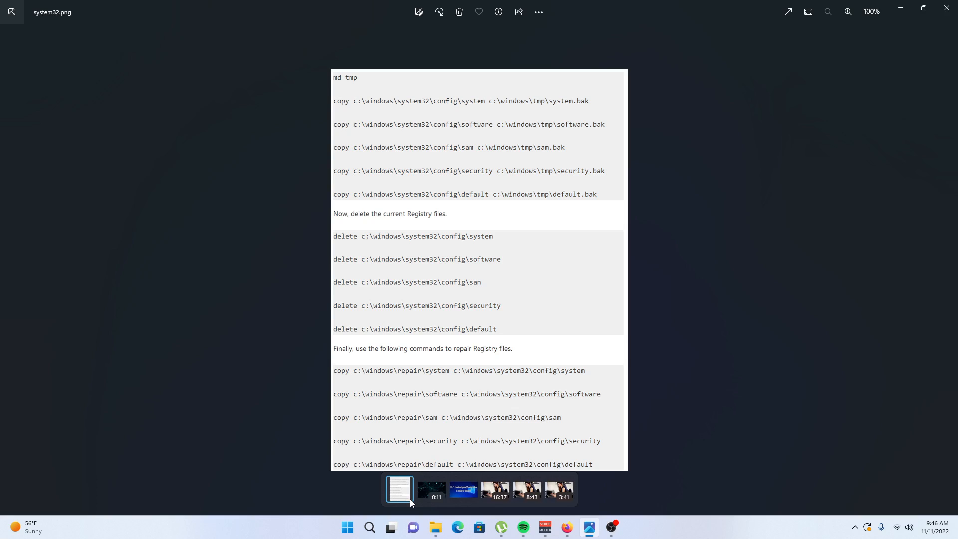
{"action": "mouse_move", "coordinate": [425, 422]}
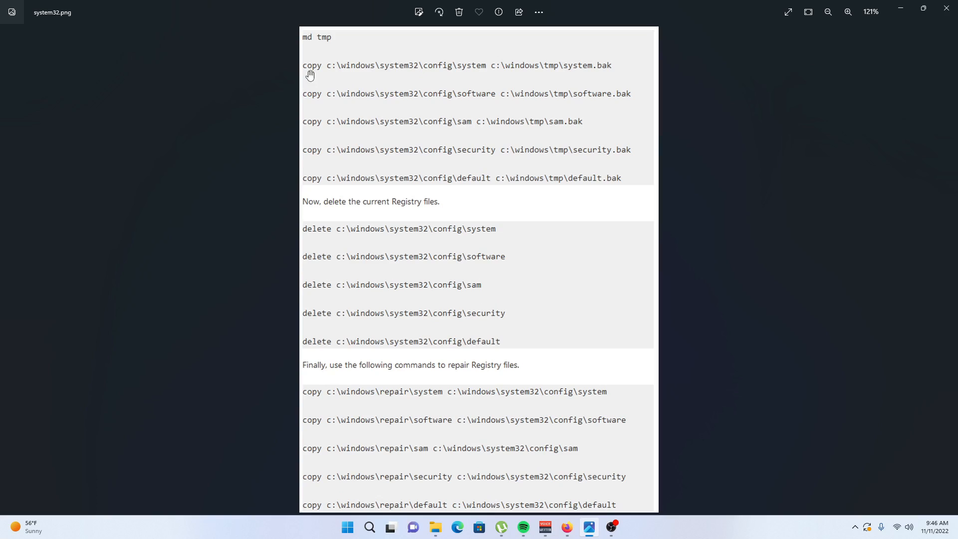
{"action": "mouse_move", "coordinate": [330, 72]}
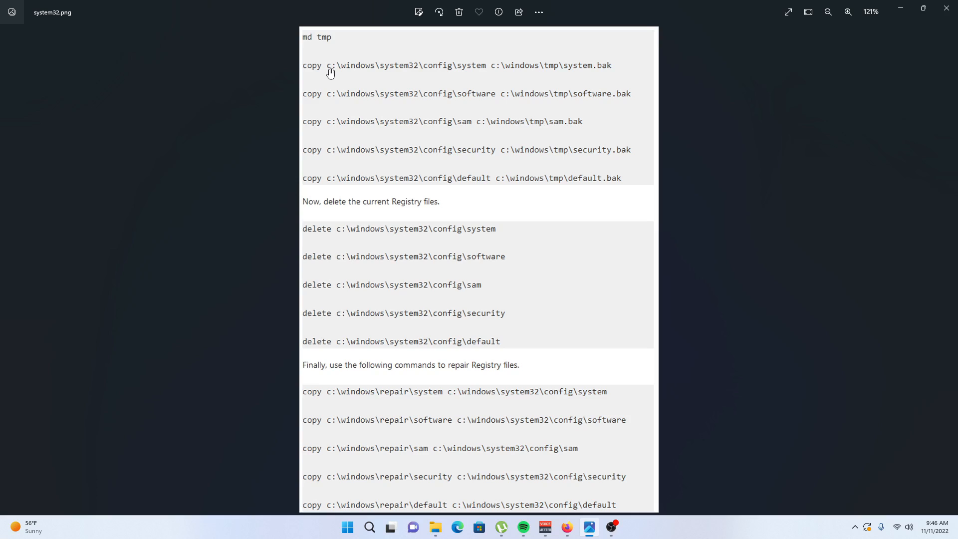
{"action": "mouse_move", "coordinate": [308, 77]}
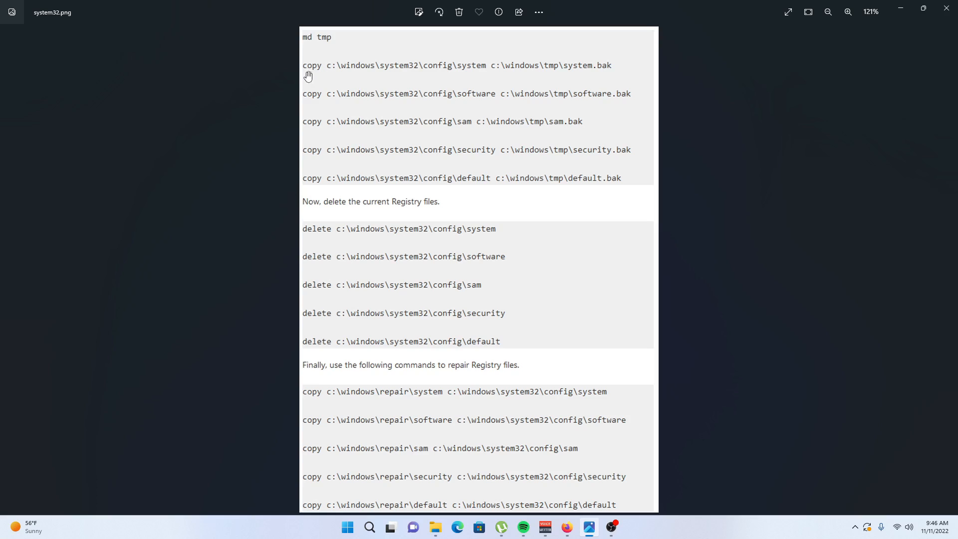
{"action": "mouse_move", "coordinate": [317, 45]}
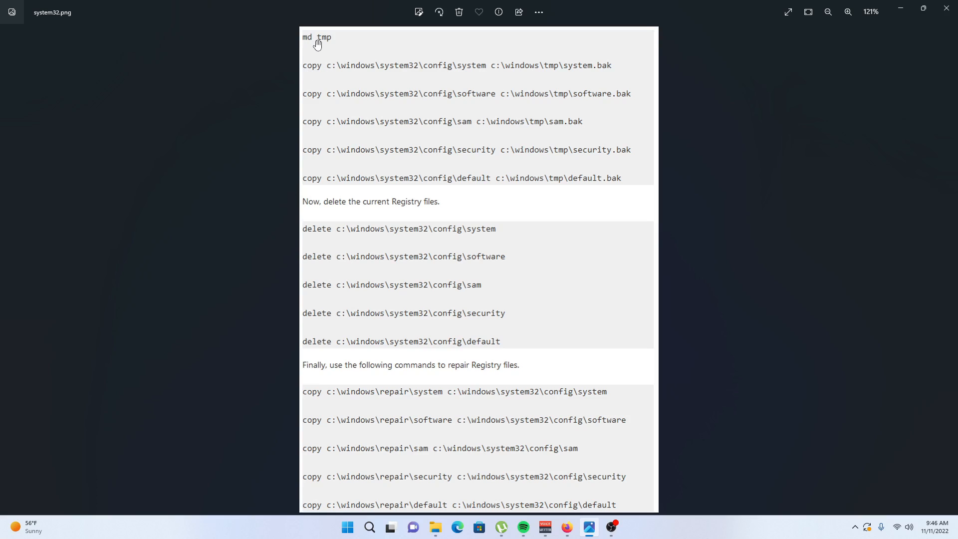
{"action": "mouse_move", "coordinate": [305, 70]}
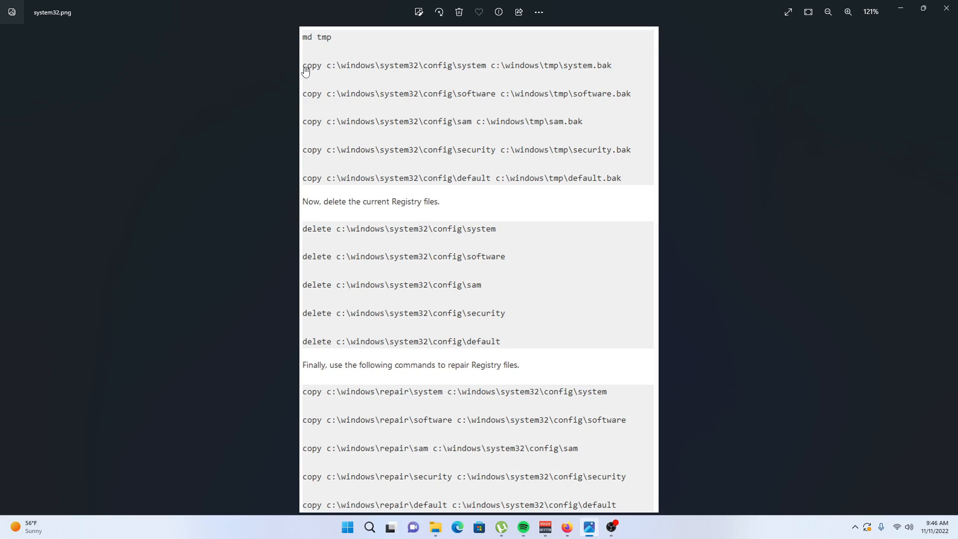
{"action": "mouse_move", "coordinate": [427, 82]}
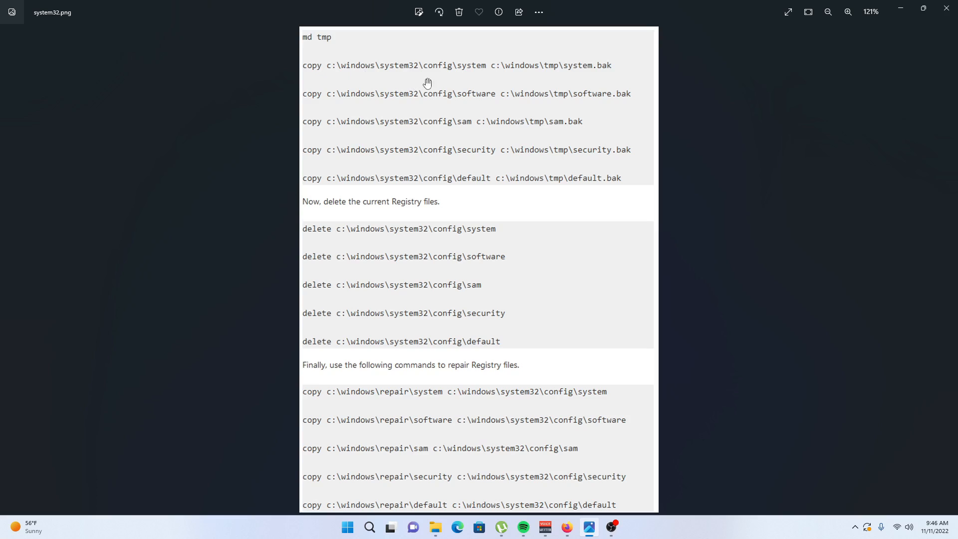
{"action": "mouse_move", "coordinate": [461, 73]}
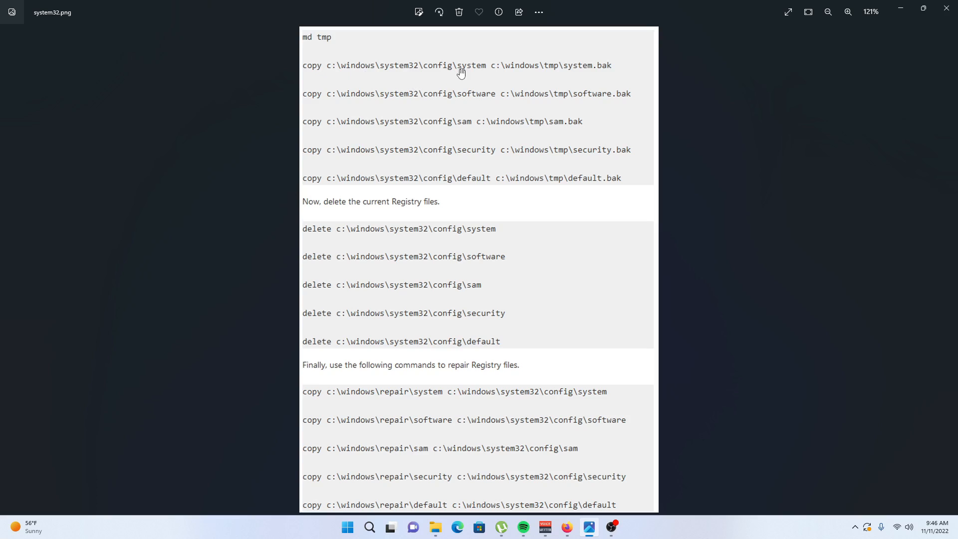
{"action": "mouse_move", "coordinate": [474, 177]}
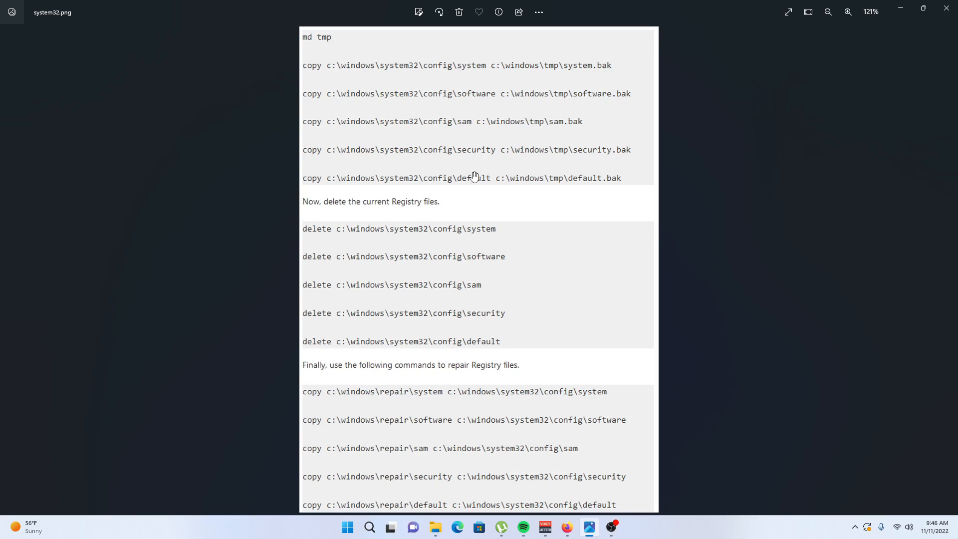
{"action": "mouse_move", "coordinate": [478, 94]}
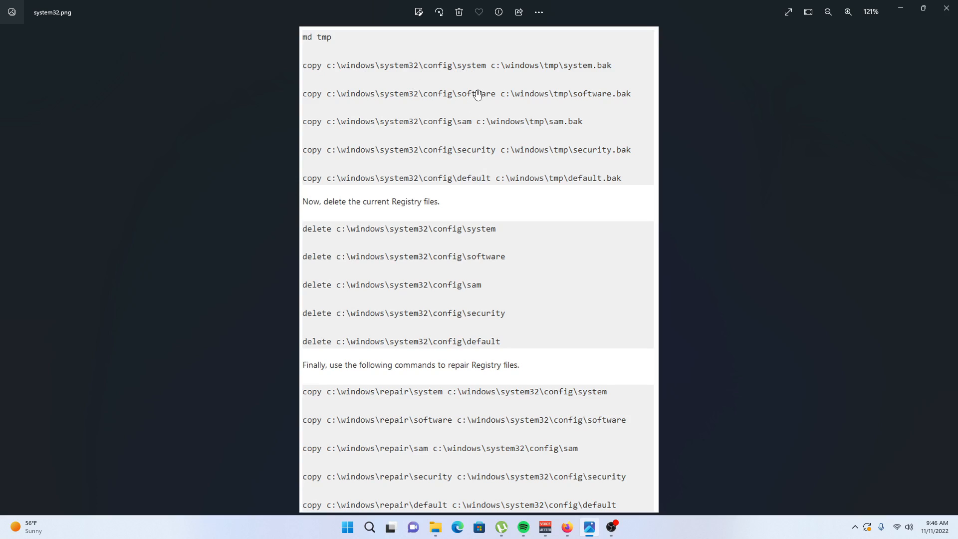
{"action": "mouse_move", "coordinate": [598, 72]}
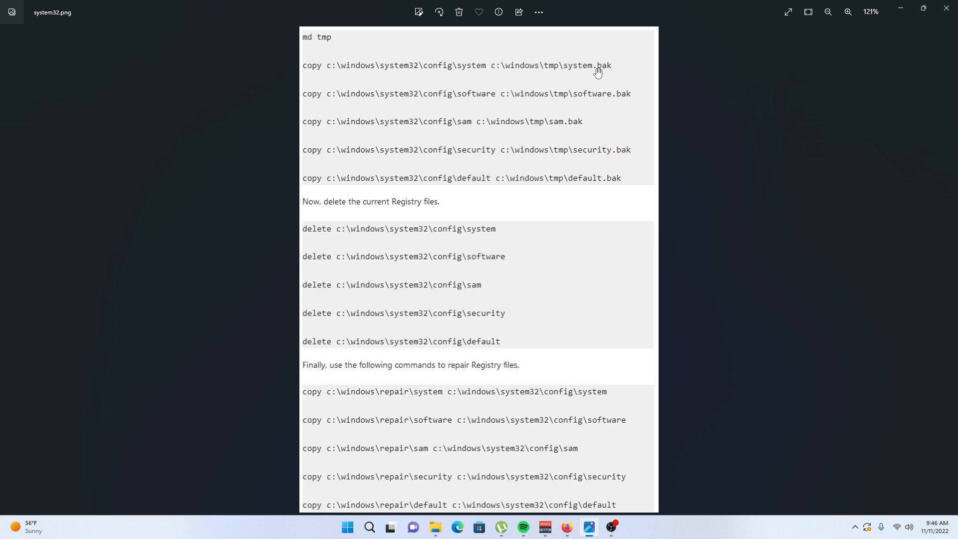
{"action": "mouse_move", "coordinate": [302, 69]}
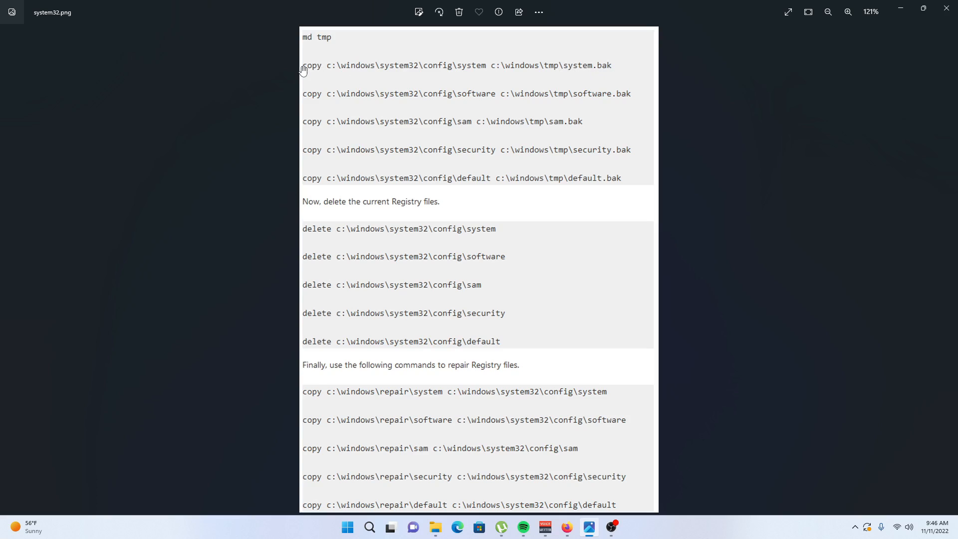
{"action": "mouse_move", "coordinate": [311, 106]}
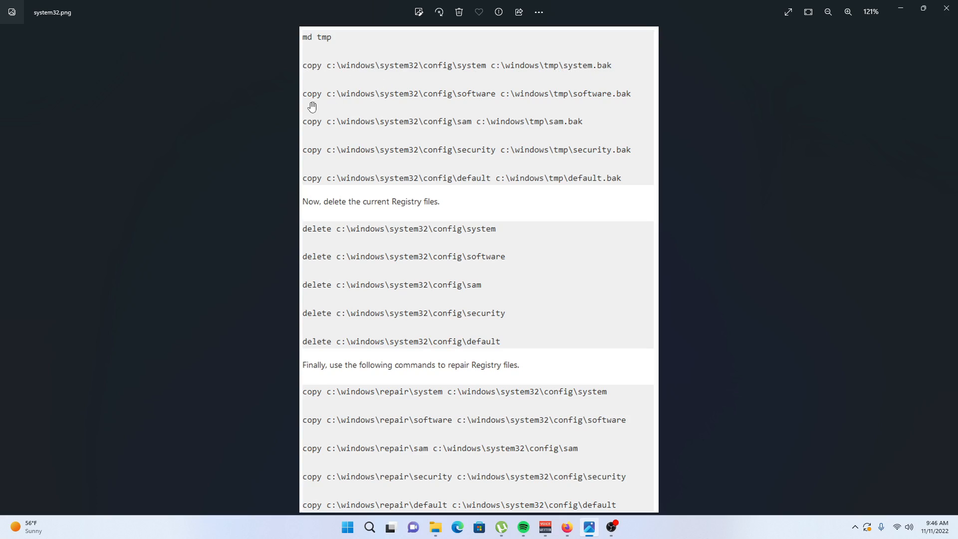
{"action": "mouse_move", "coordinate": [409, 152]}
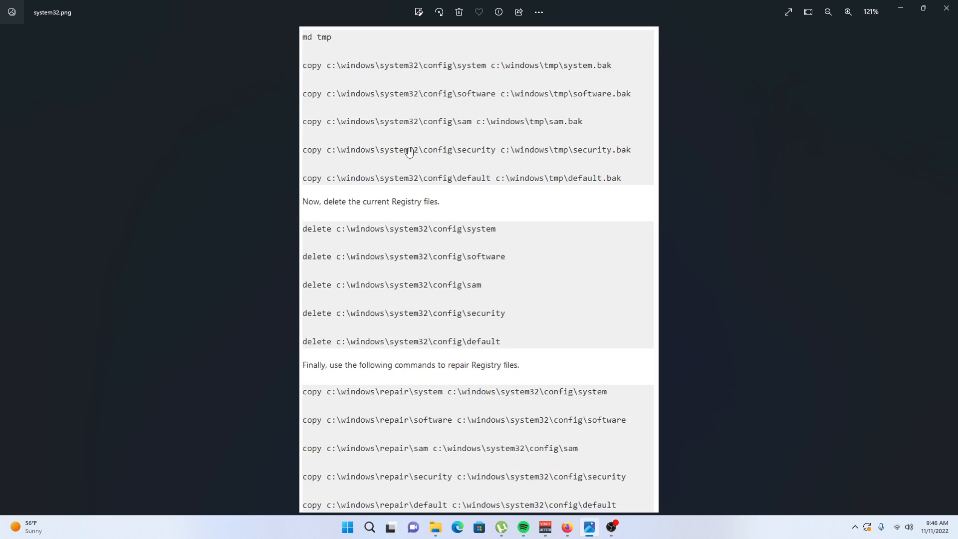
{"action": "mouse_move", "coordinate": [370, 103]}
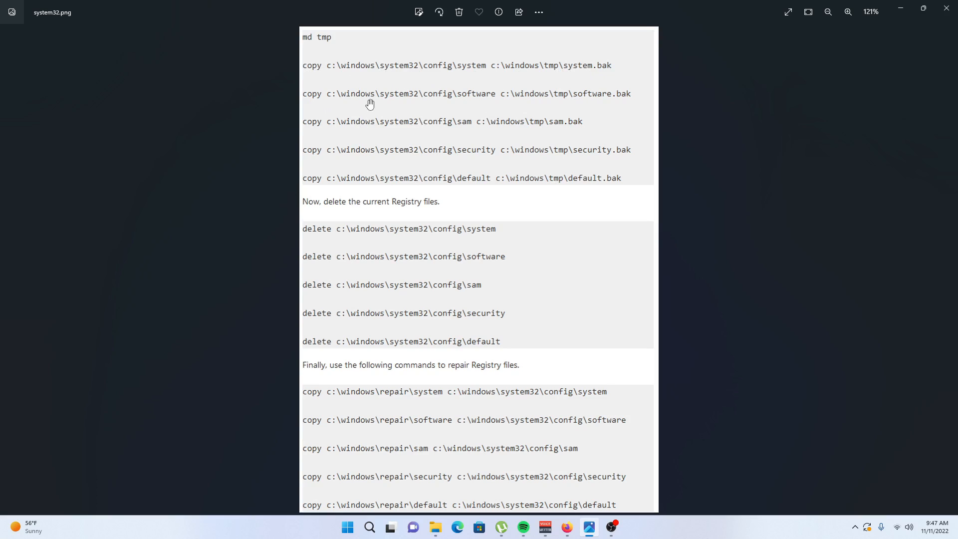
{"action": "mouse_move", "coordinate": [323, 206]}
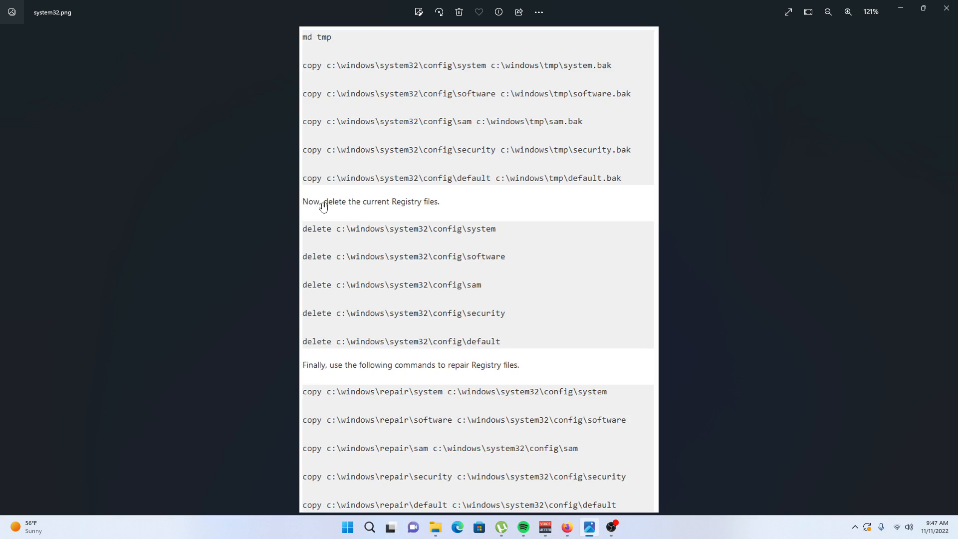
{"action": "mouse_move", "coordinate": [429, 139]}
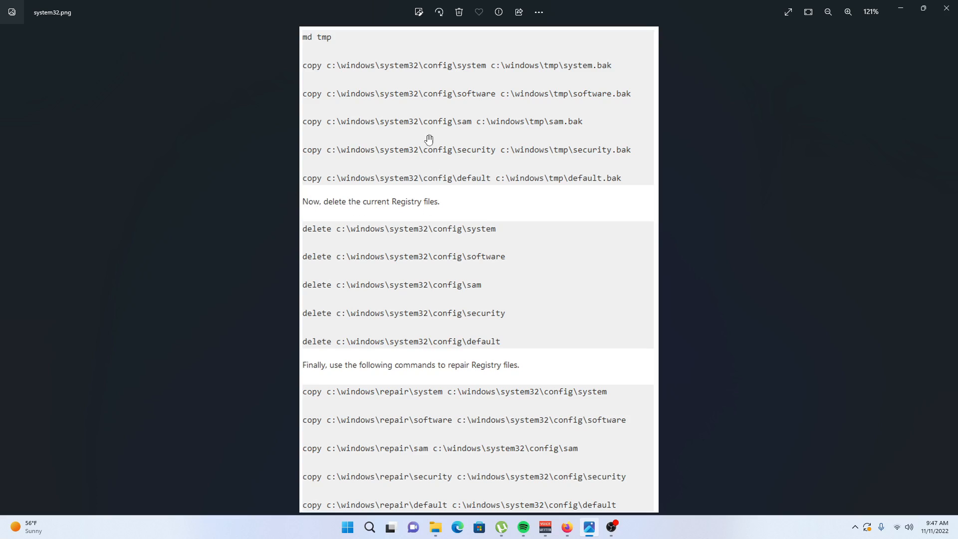
{"action": "mouse_move", "coordinate": [445, 237]}
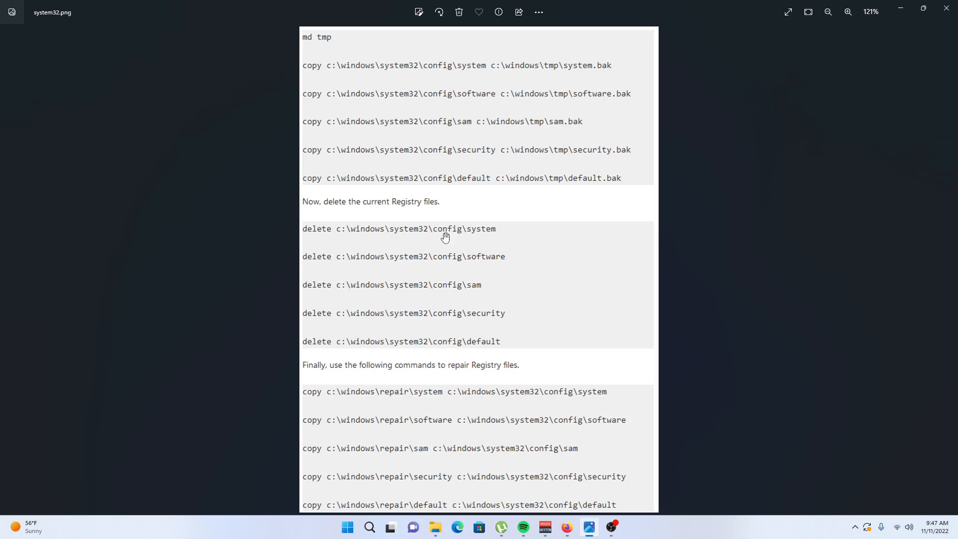
{"action": "mouse_move", "coordinate": [481, 297]}
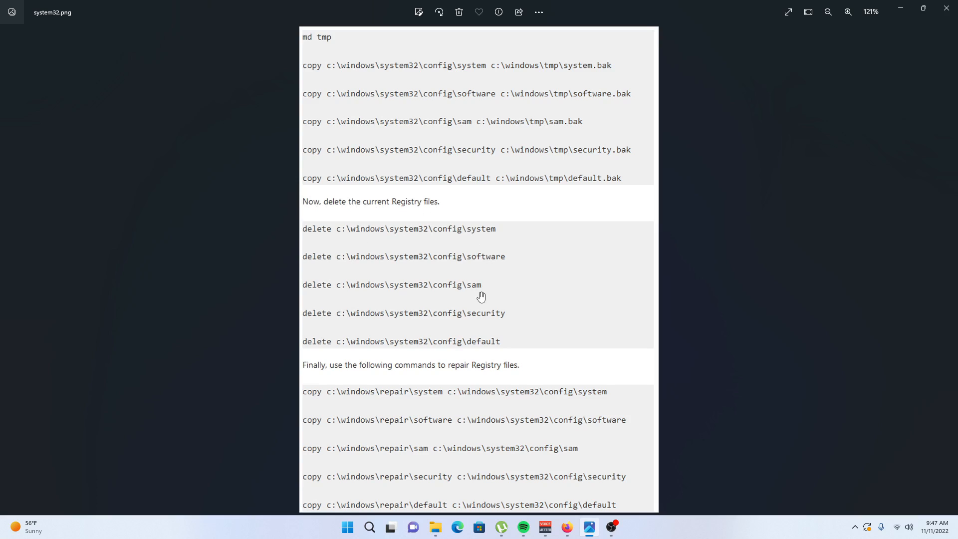
Step: Zoom system32.png out and back in to read the registry restore commands
{"action": "left_click", "coordinate": [828, 12]}
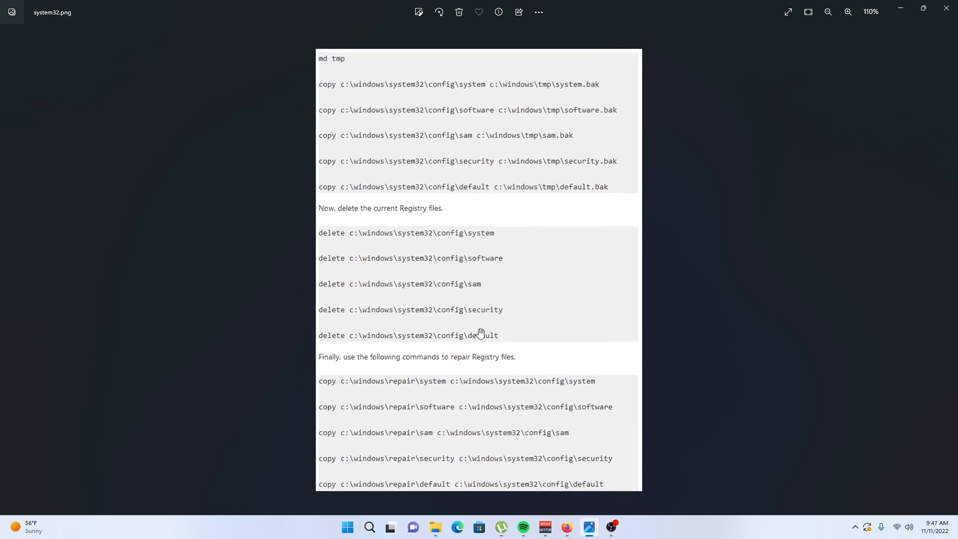
{"action": "left_click", "coordinate": [848, 12]}
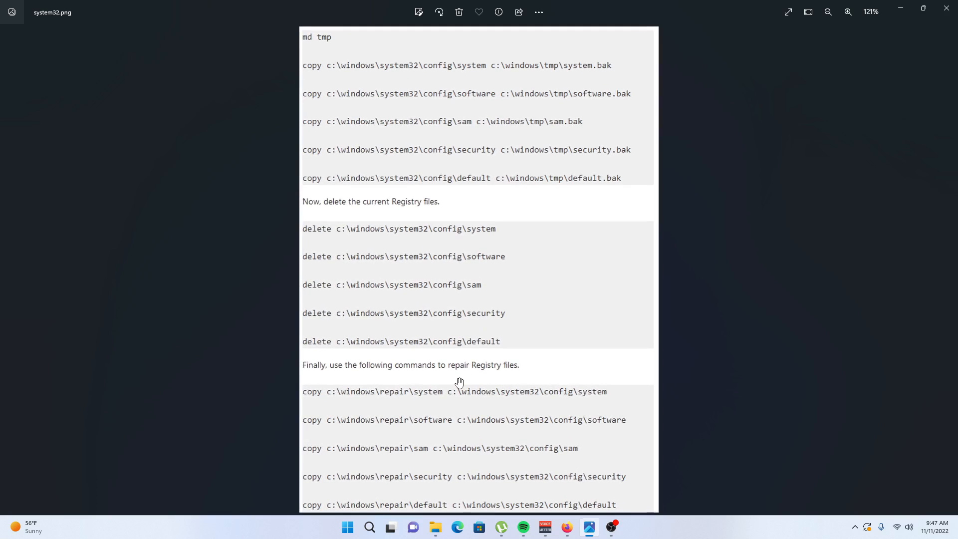
{"action": "mouse_move", "coordinate": [419, 405]}
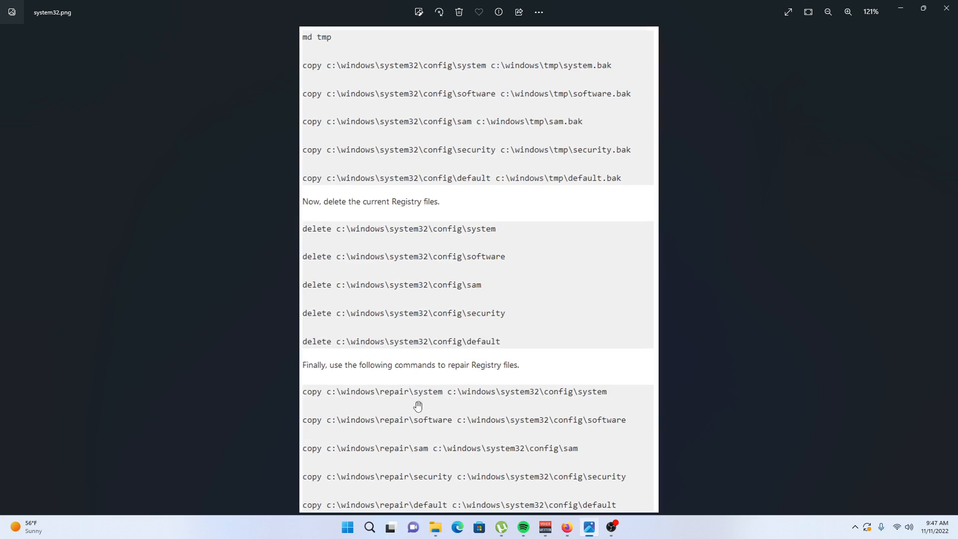
{"action": "mouse_move", "coordinate": [491, 405]}
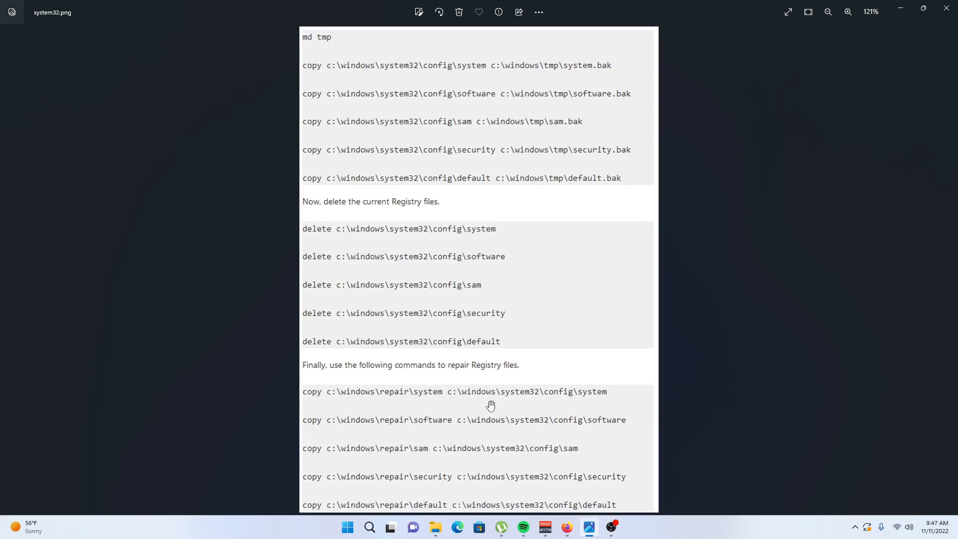
{"action": "mouse_move", "coordinate": [495, 407]}
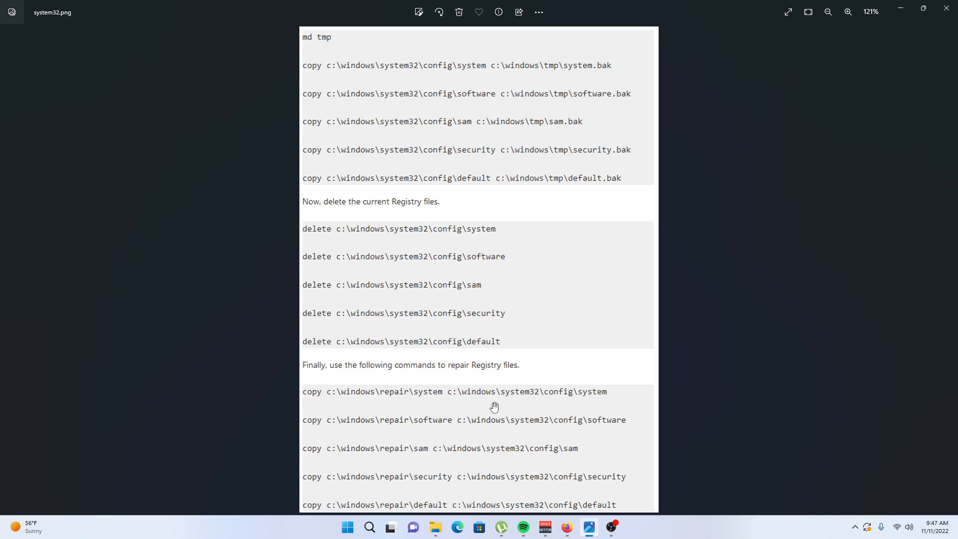
{"action": "mouse_move", "coordinate": [619, 244]}
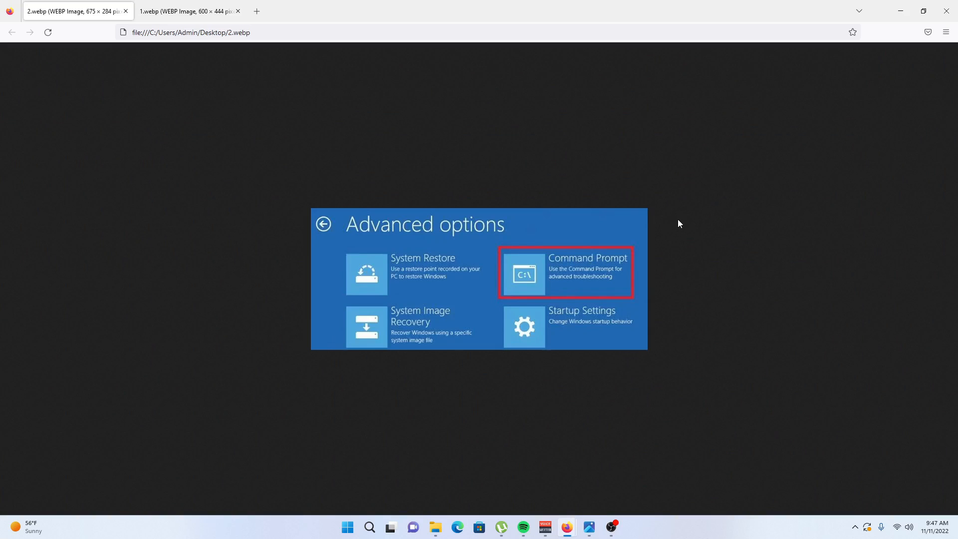
{"action": "mouse_move", "coordinate": [602, 238]}
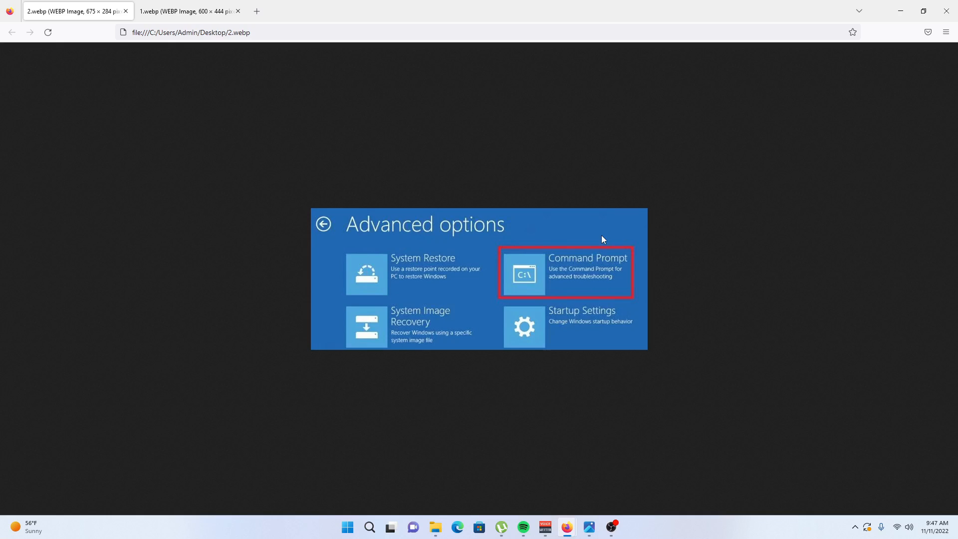
{"action": "mouse_move", "coordinate": [689, 231]}
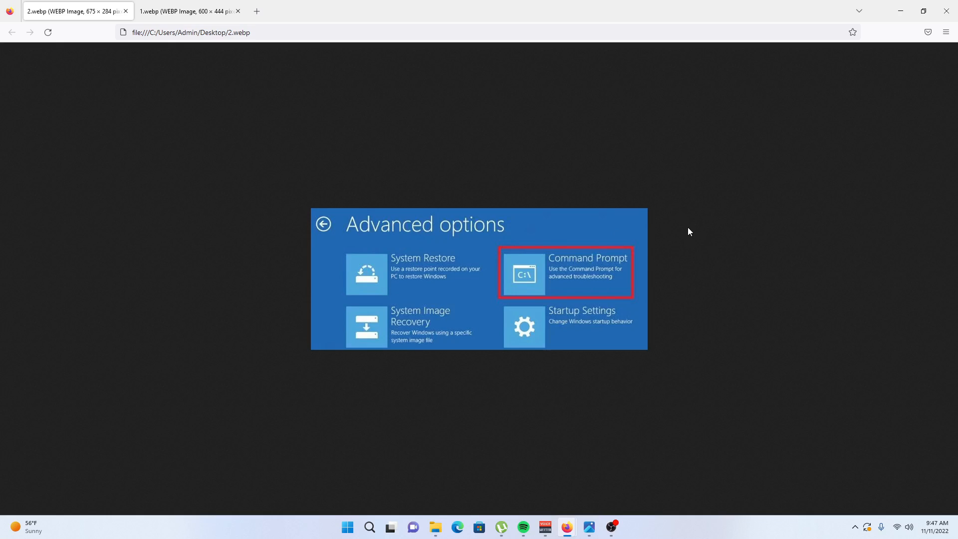
{"action": "mouse_move", "coordinate": [686, 234]}
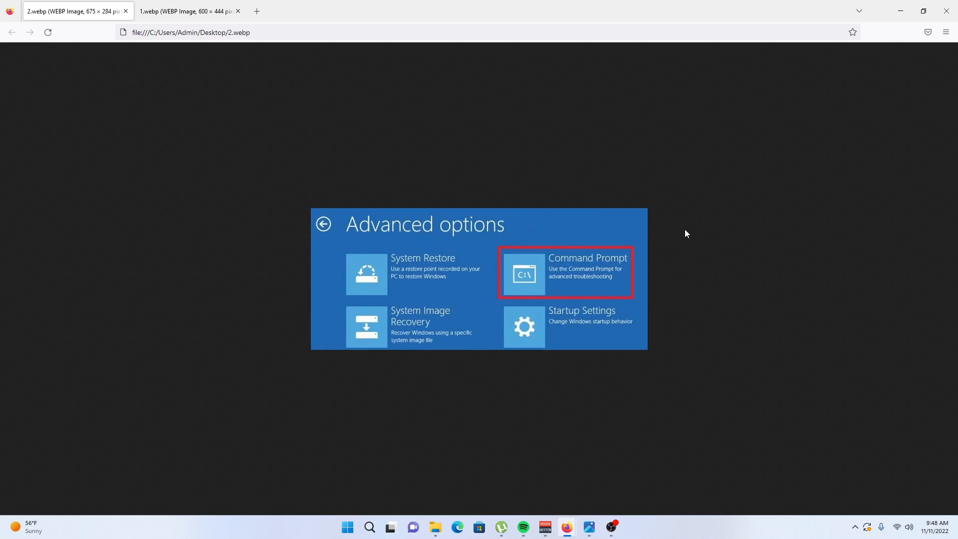
{"action": "mouse_move", "coordinate": [689, 245]}
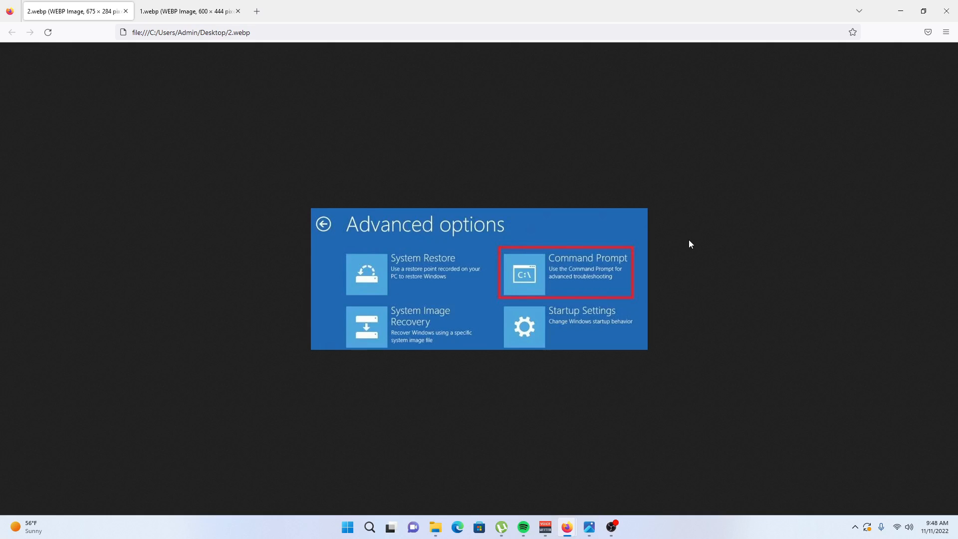
{"action": "mouse_move", "coordinate": [676, 243]}
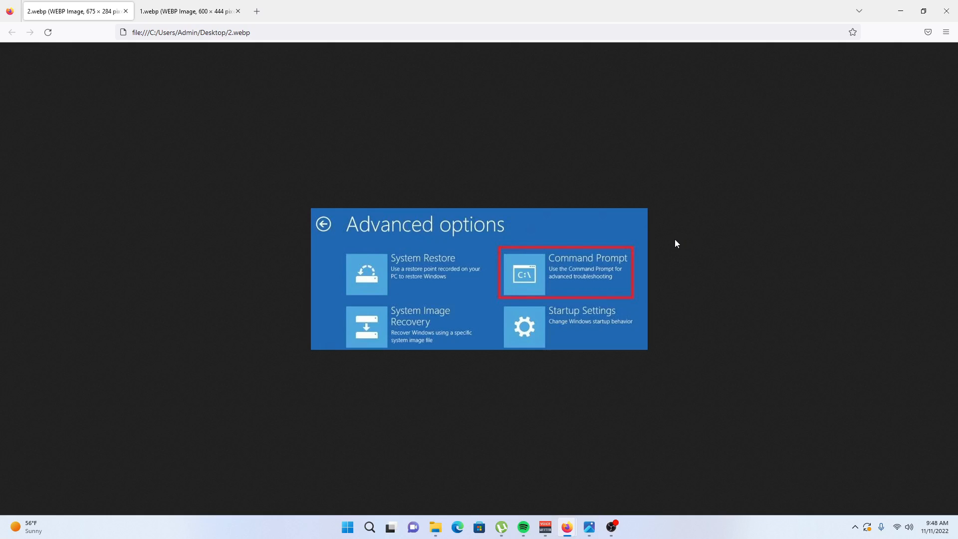
{"action": "mouse_move", "coordinate": [803, 73]}
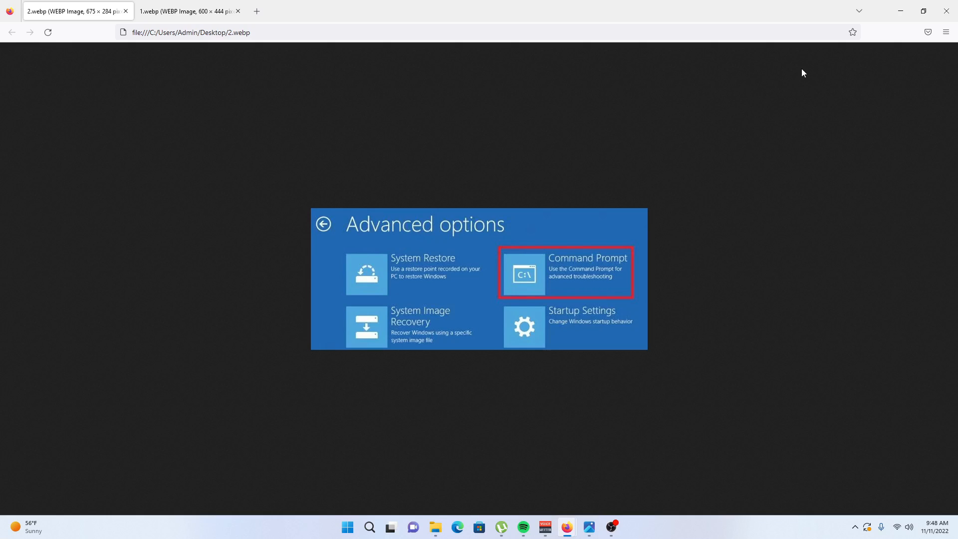
{"action": "mouse_move", "coordinate": [588, 527]}
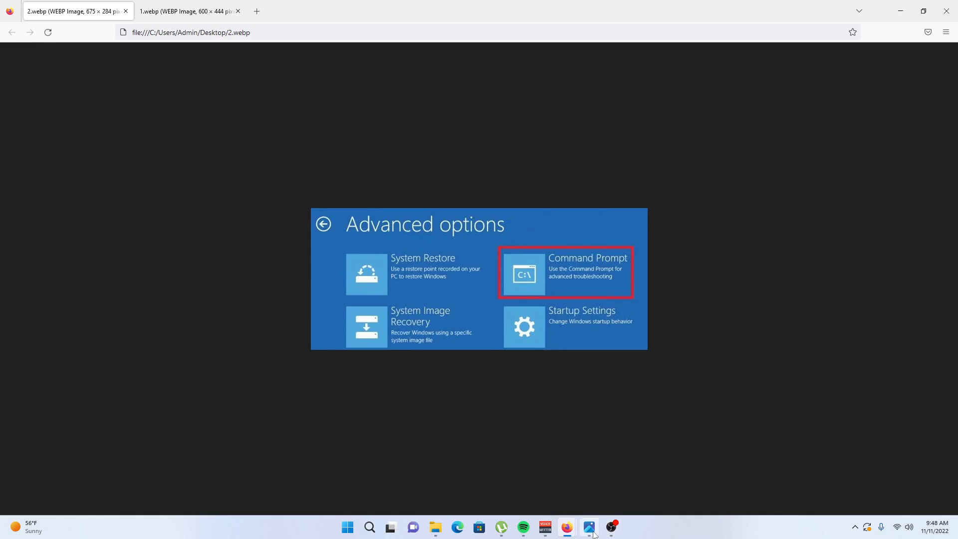
{"action": "mouse_move", "coordinate": [565, 526]}
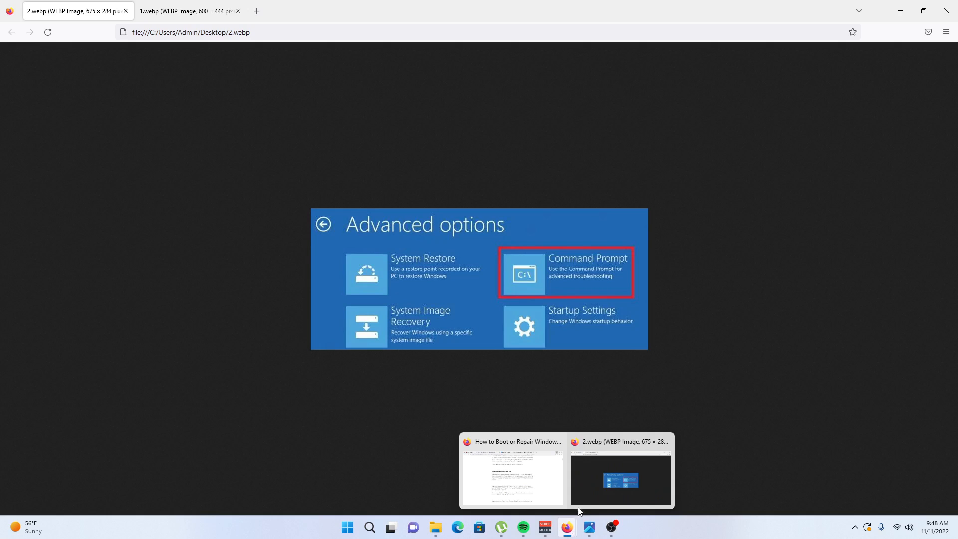
{"action": "mouse_move", "coordinate": [356, 226]}
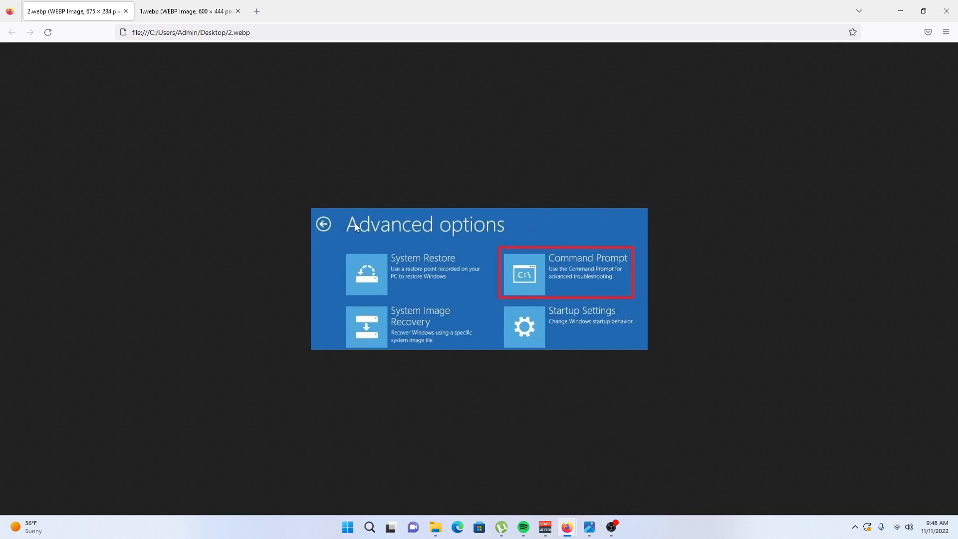
{"action": "mouse_move", "coordinate": [423, 277]}
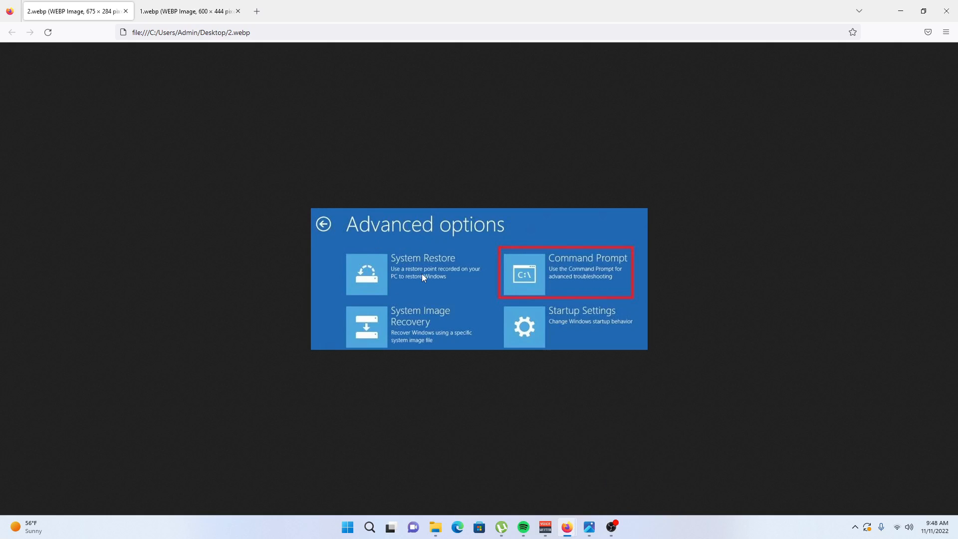
{"action": "mouse_move", "coordinate": [524, 466]}
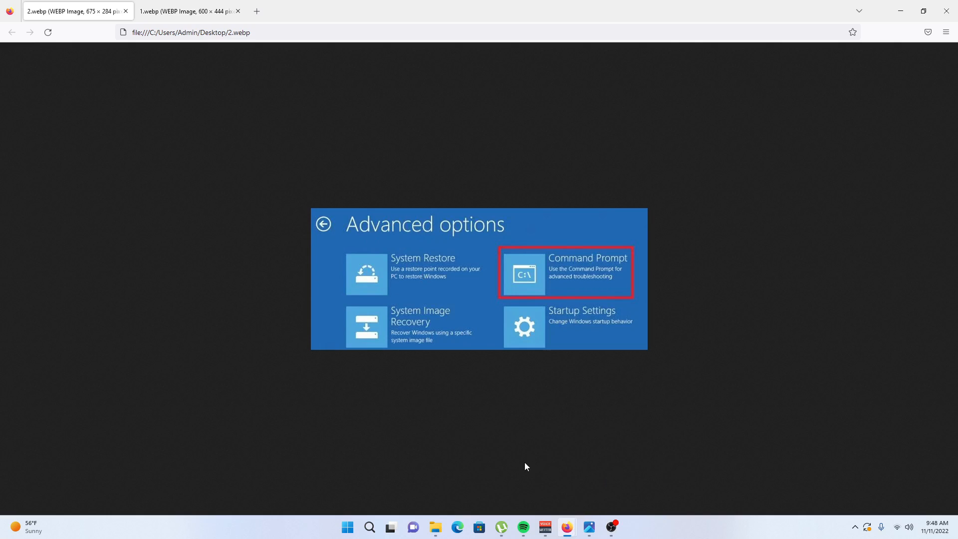